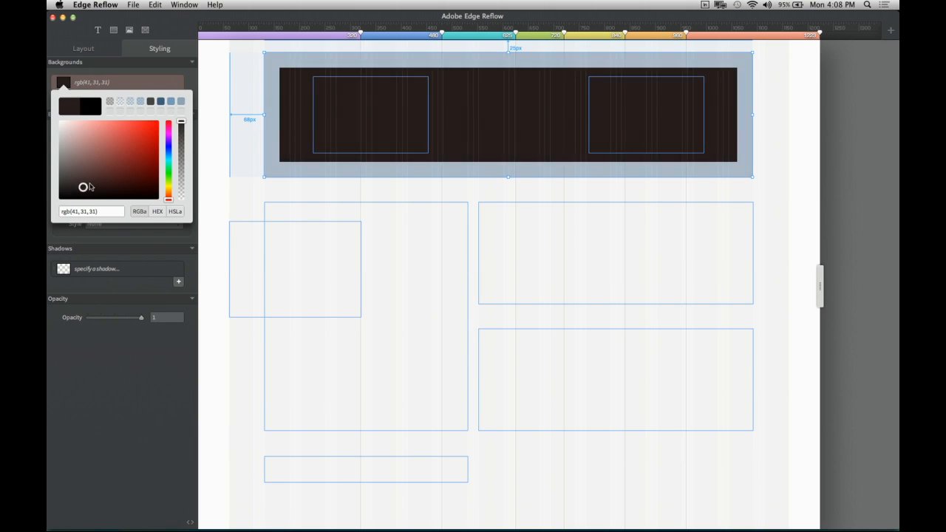
- Set the header background colour to blue-grey rgb(105, 125, 141)
{"action": "left_click_drag", "start_coordinate": [83, 187], "coordinate": [92, 172]}
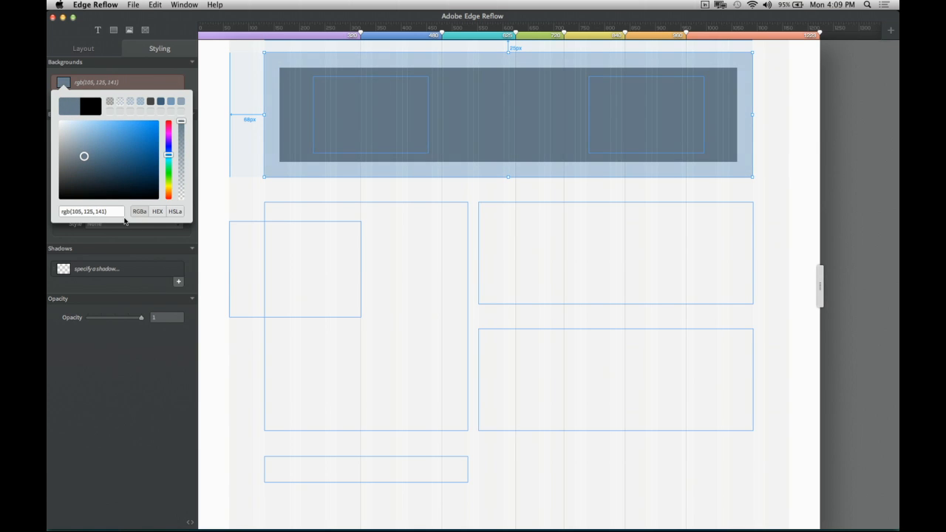
{"action": "mouse_move", "coordinate": [132, 216]}
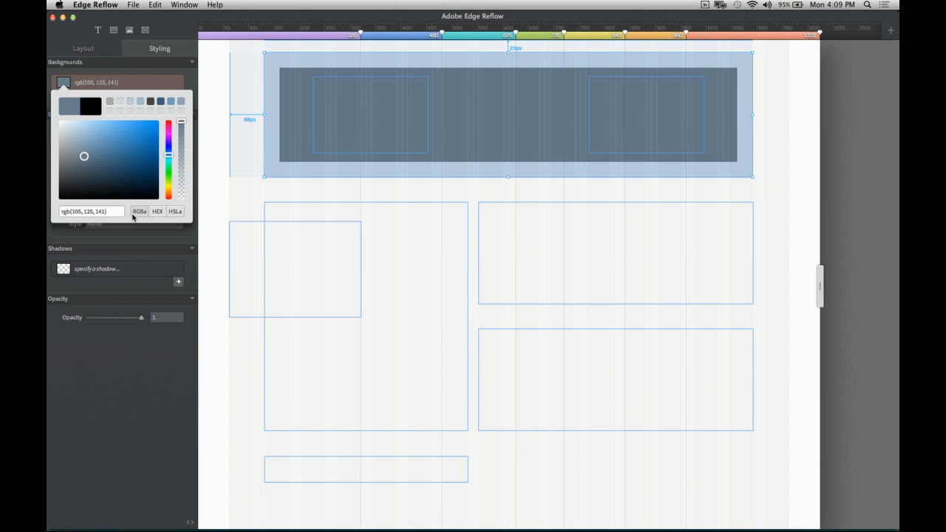
{"action": "mouse_move", "coordinate": [170, 244]}
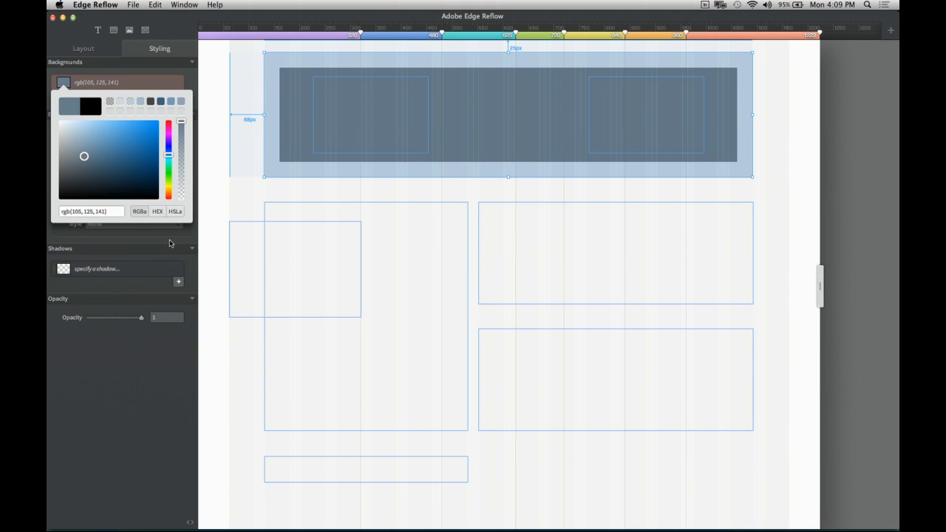
{"action": "mouse_move", "coordinate": [317, 191]}
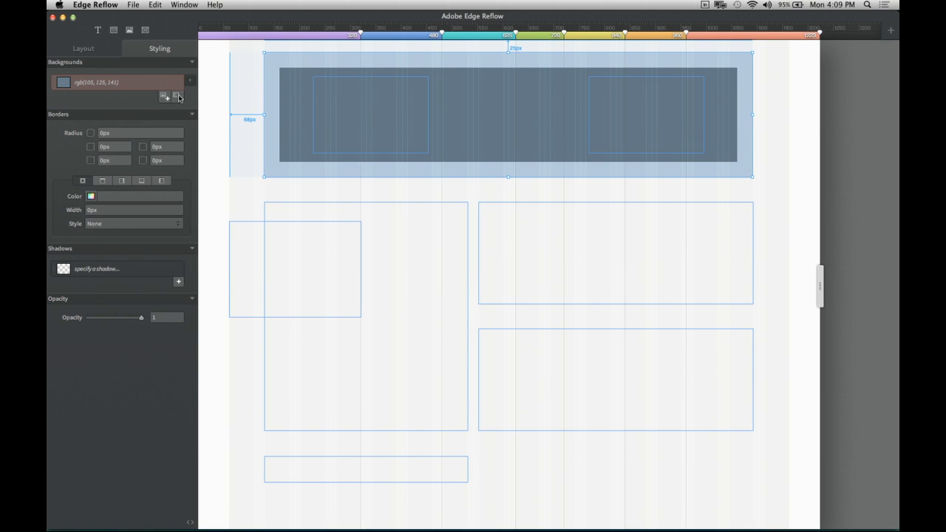
{"action": "left_click", "coordinate": [63, 82]}
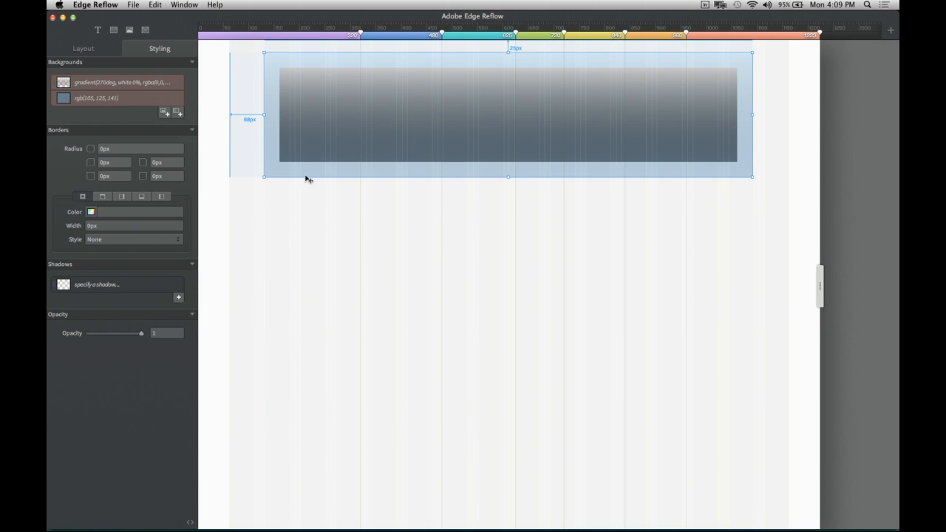
{"action": "mouse_move", "coordinate": [281, 156]}
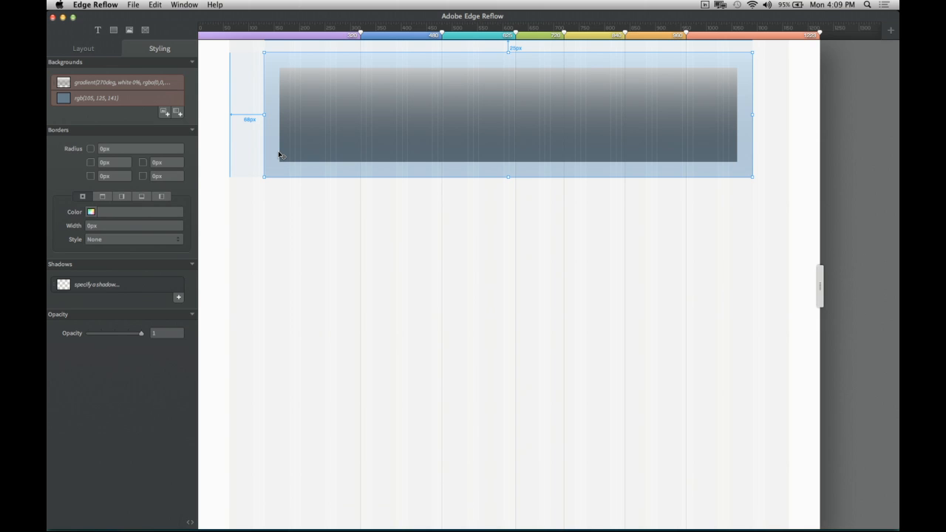
{"action": "mouse_move", "coordinate": [299, 8]}
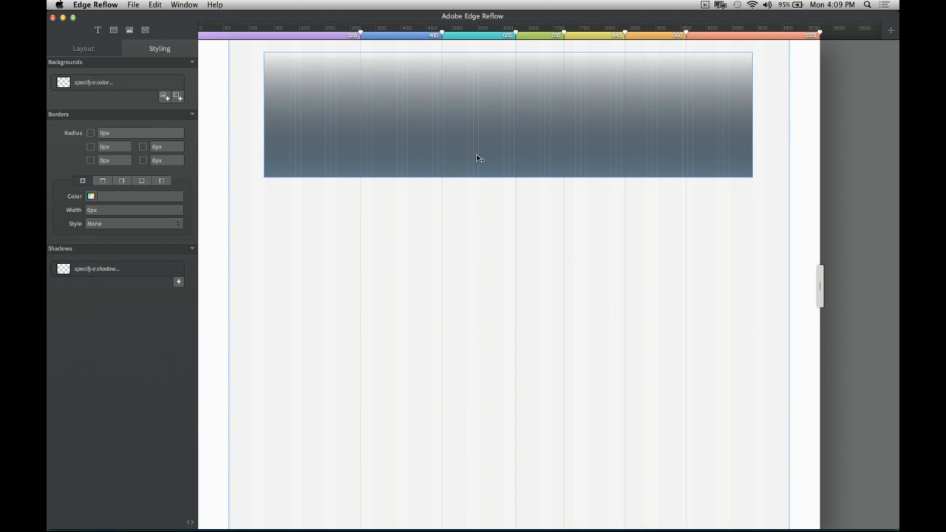
- Reselect the header box after adding the 270deg white gradient layer
{"action": "left_click", "coordinate": [508, 114]}
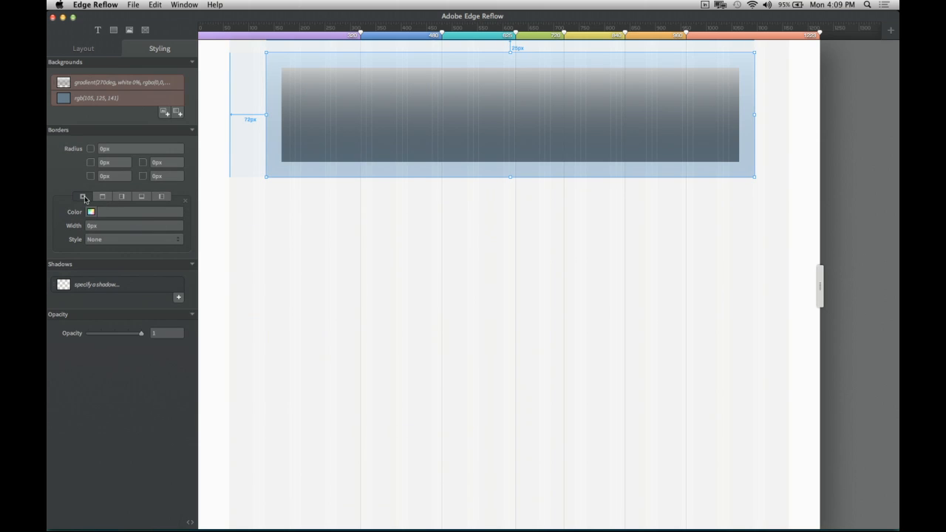
- Set the Borders Radius to 20px on all corners
{"action": "left_click", "coordinate": [140, 149]}
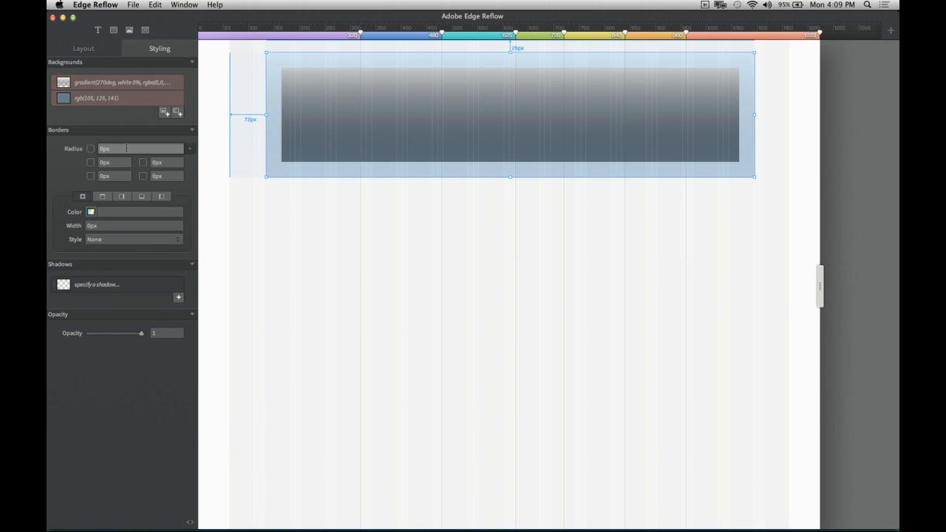
{"action": "type", "text": "20px"}
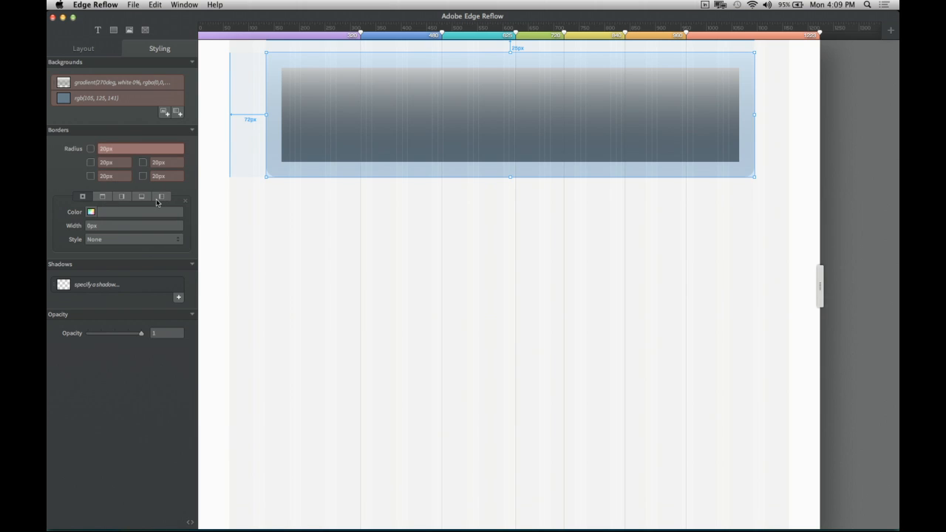
{"action": "mouse_move", "coordinate": [161, 197]}
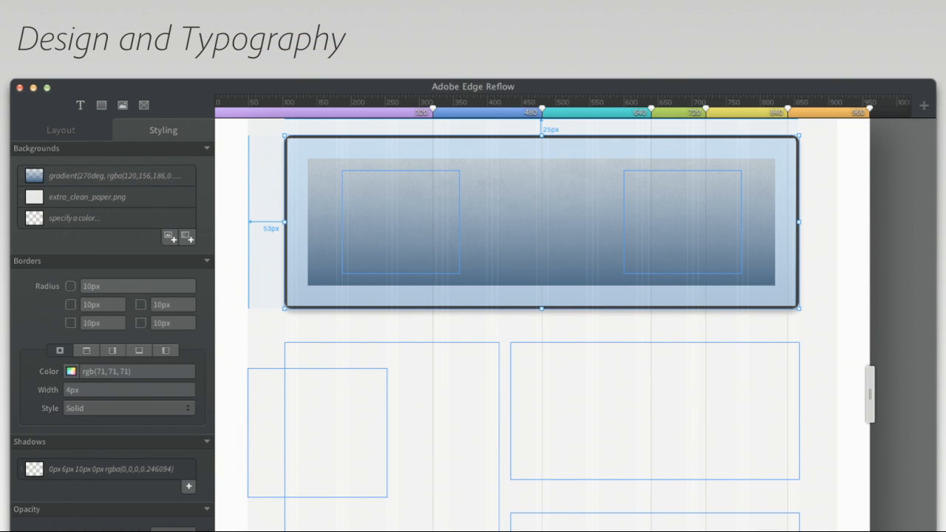
{"action": "left_click", "coordinate": [34, 175]}
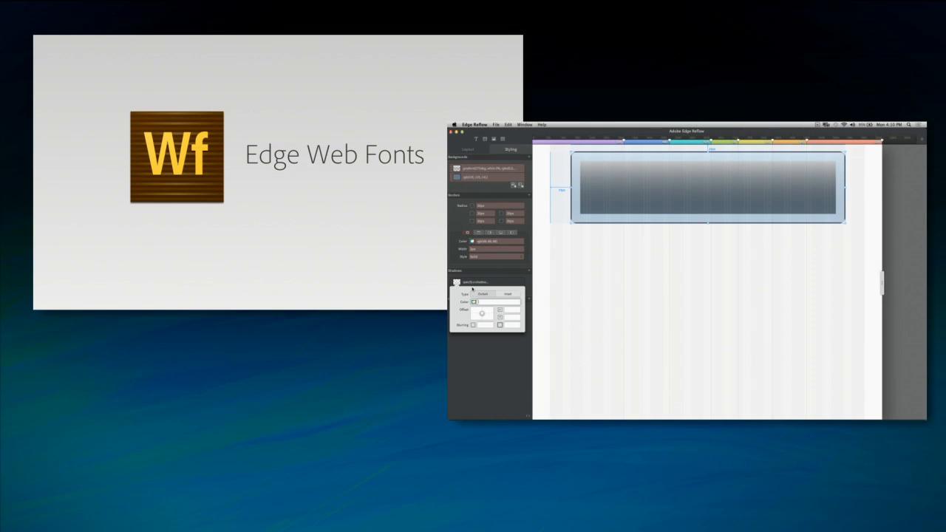
- Advance the Keynote slides to Edge Web Fonts
{"action": "left_click", "coordinate": [473, 301]}
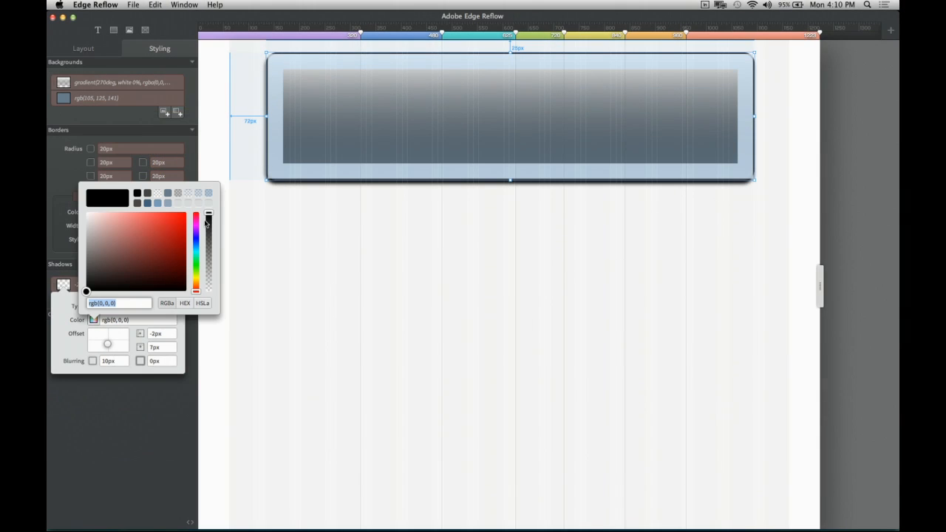
- Lower the shadow colour's alpha to about 0.46, giving rgba(0,0,0,0.46)
{"action": "left_click_drag", "start_coordinate": [208, 222], "coordinate": [208, 255]}
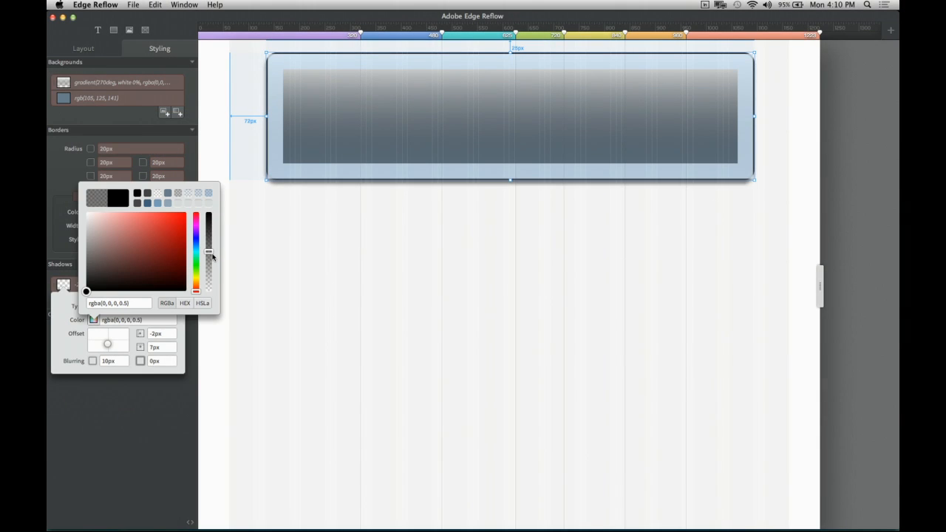
{"action": "left_click_drag", "start_coordinate": [209, 257], "coordinate": [209, 255]}
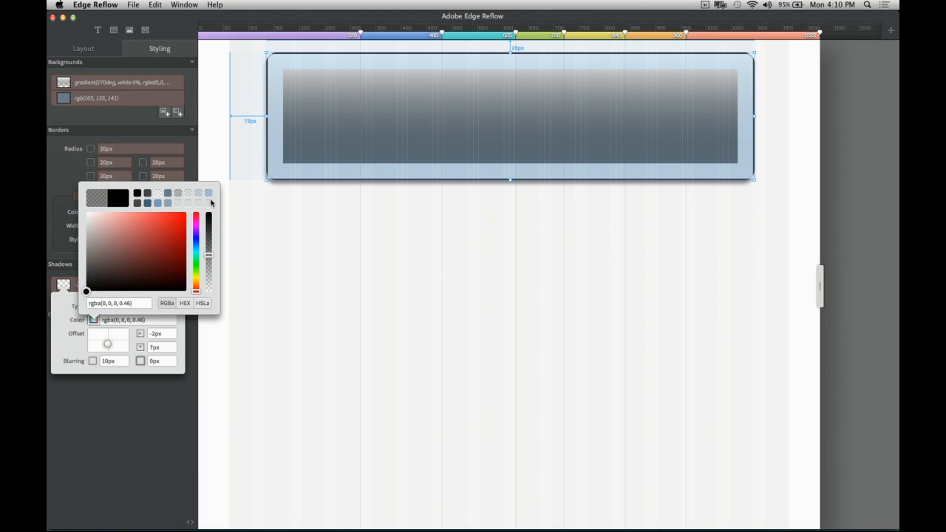
{"action": "mouse_move", "coordinate": [140, 195]}
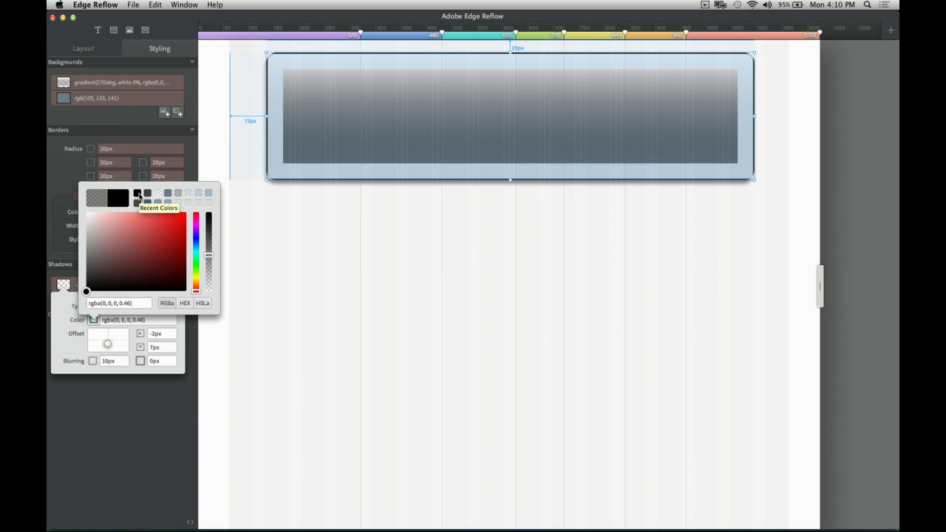
{"action": "mouse_move", "coordinate": [242, 223]}
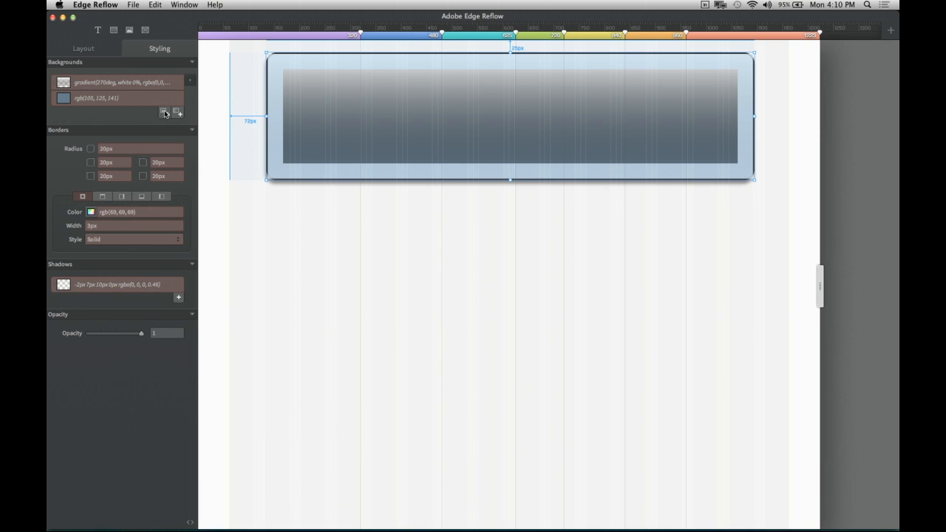
- Add an image background layer and browse into the reflow style folder
{"action": "left_click", "coordinate": [165, 111]}
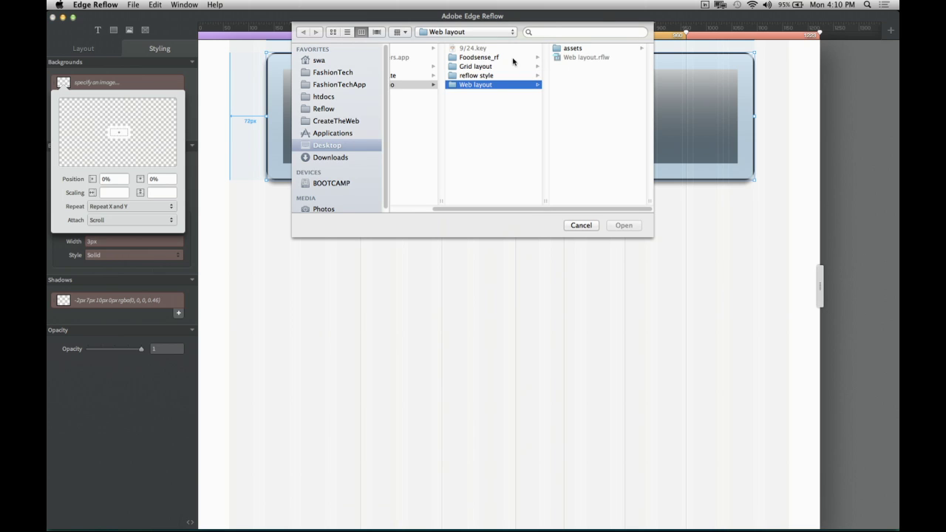
{"action": "left_click", "coordinate": [475, 75]}
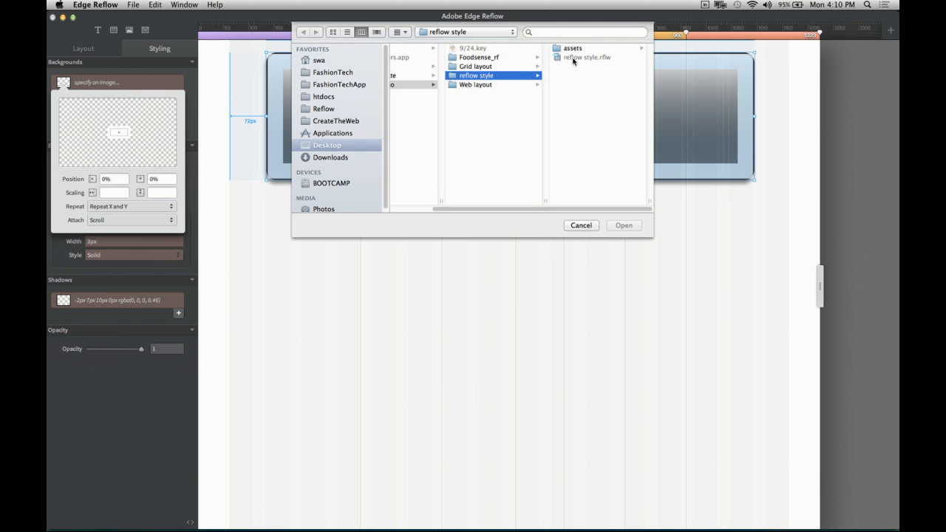
{"action": "double_click", "coordinate": [573, 48]}
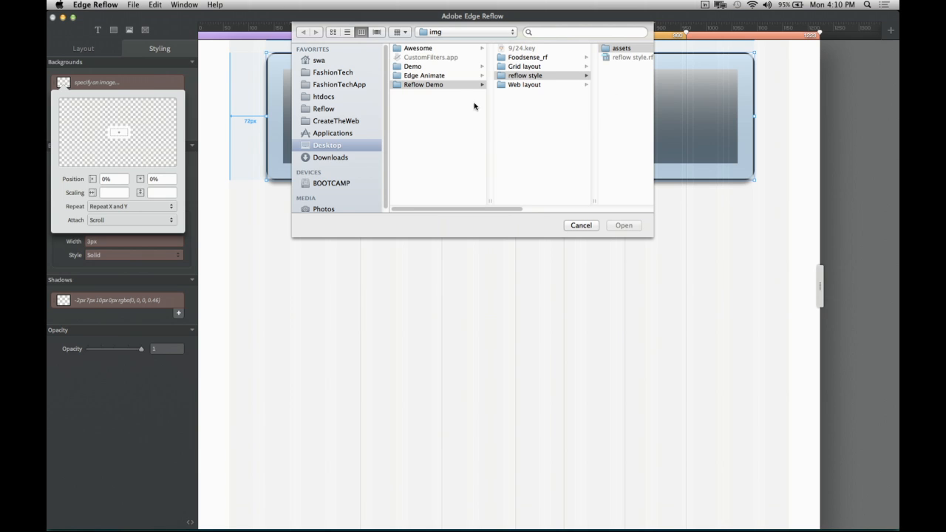
{"action": "mouse_move", "coordinate": [358, 275]}
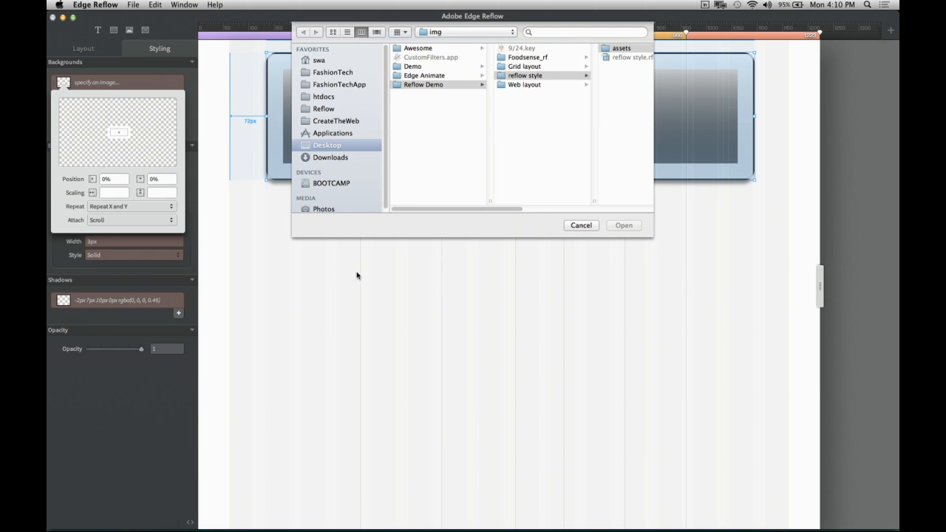
{"action": "mouse_move", "coordinate": [282, 316]}
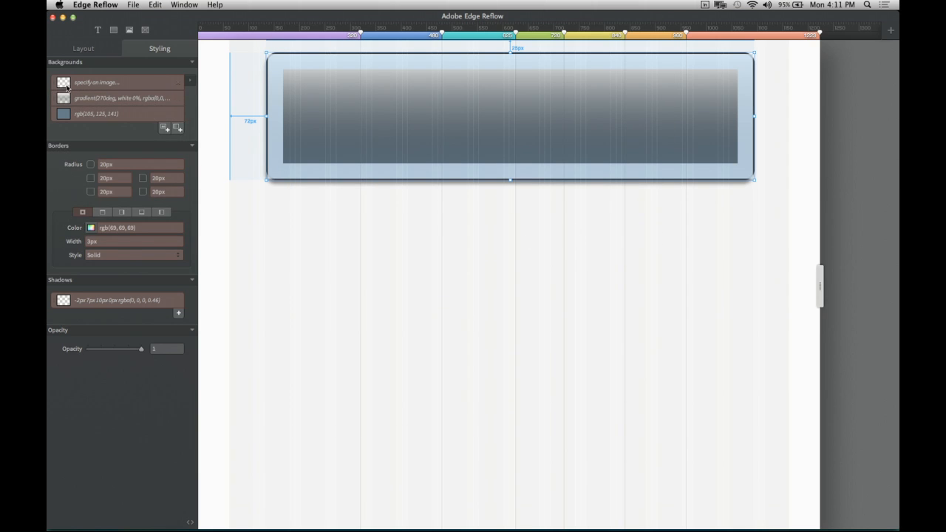
{"action": "mouse_move", "coordinate": [183, 128]}
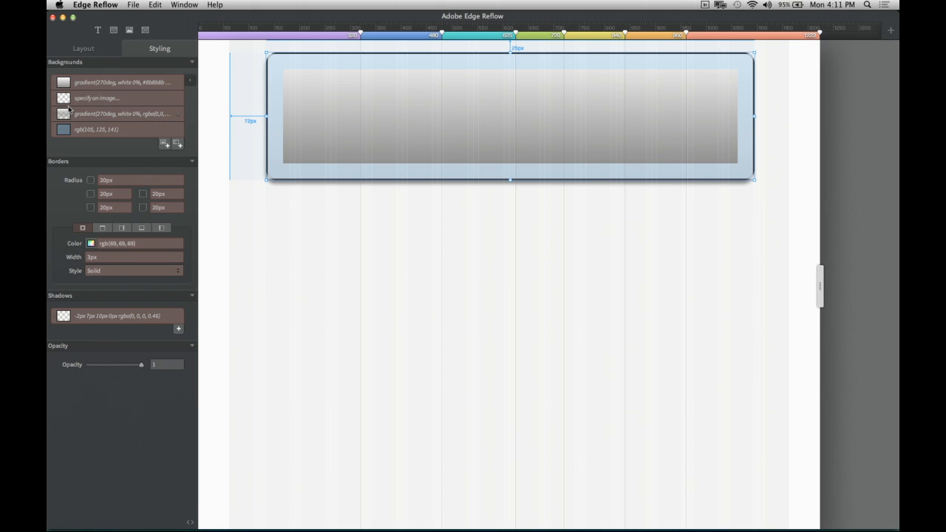
{"action": "mouse_move", "coordinate": [60, 113]}
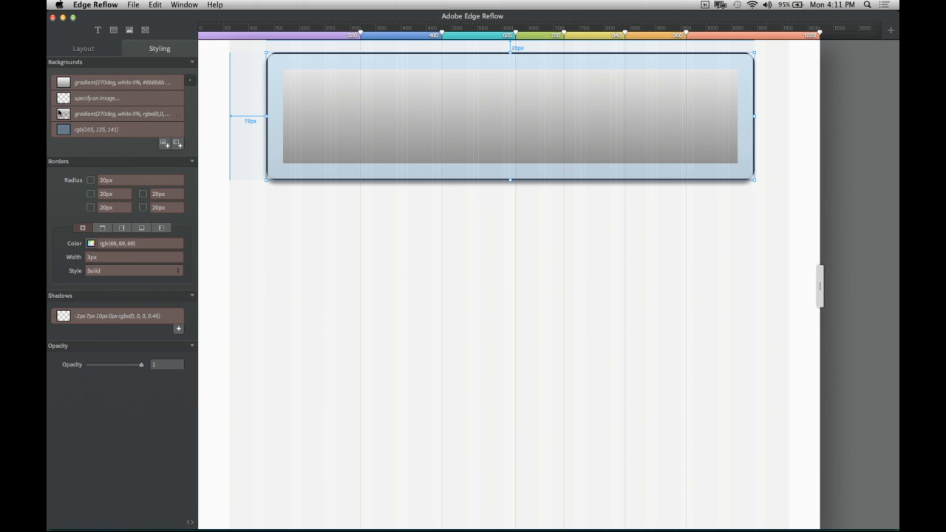